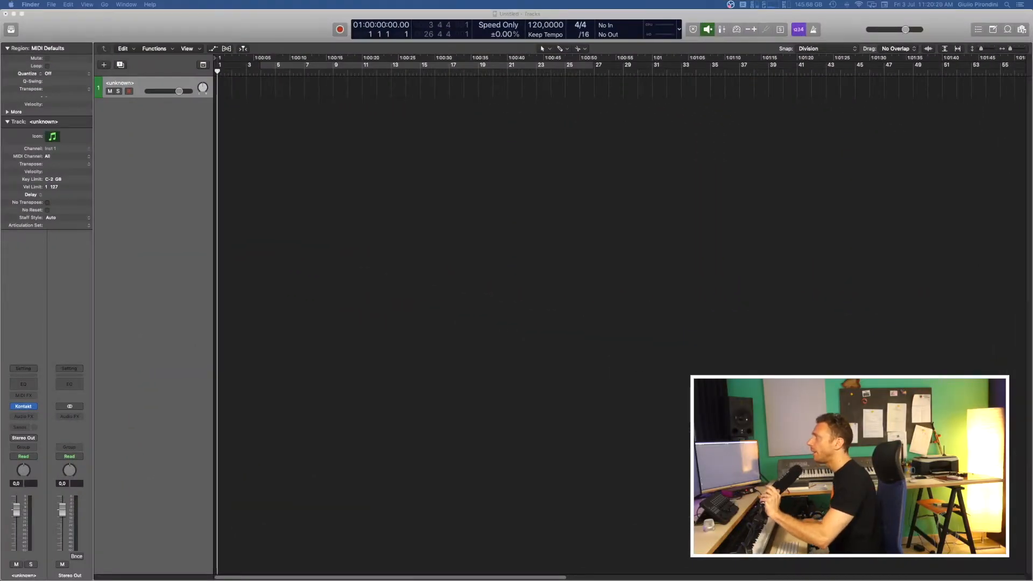
{"action": "mouse_move", "coordinate": [218, 232]}
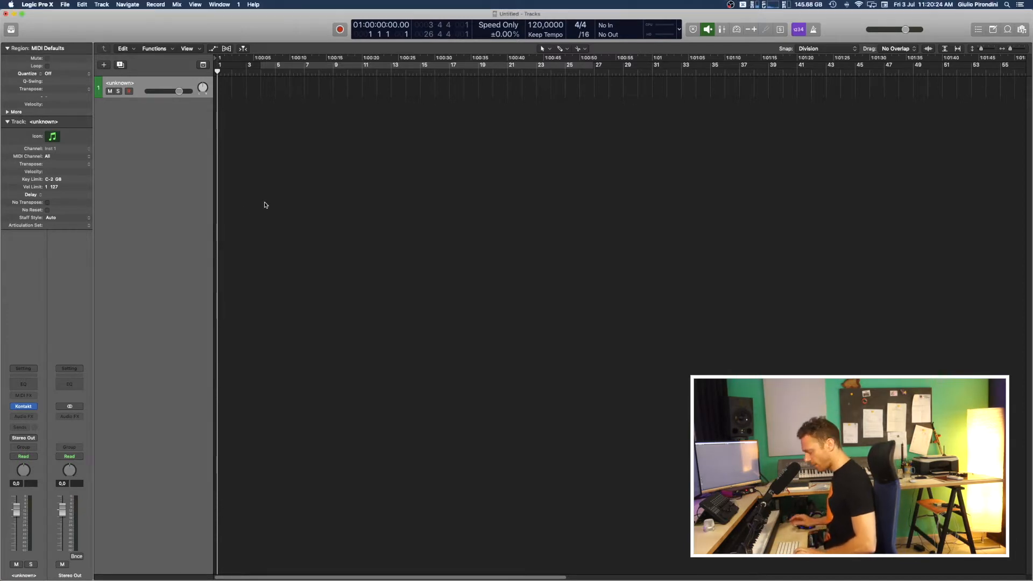
{"action": "mouse_move", "coordinate": [267, 205]}
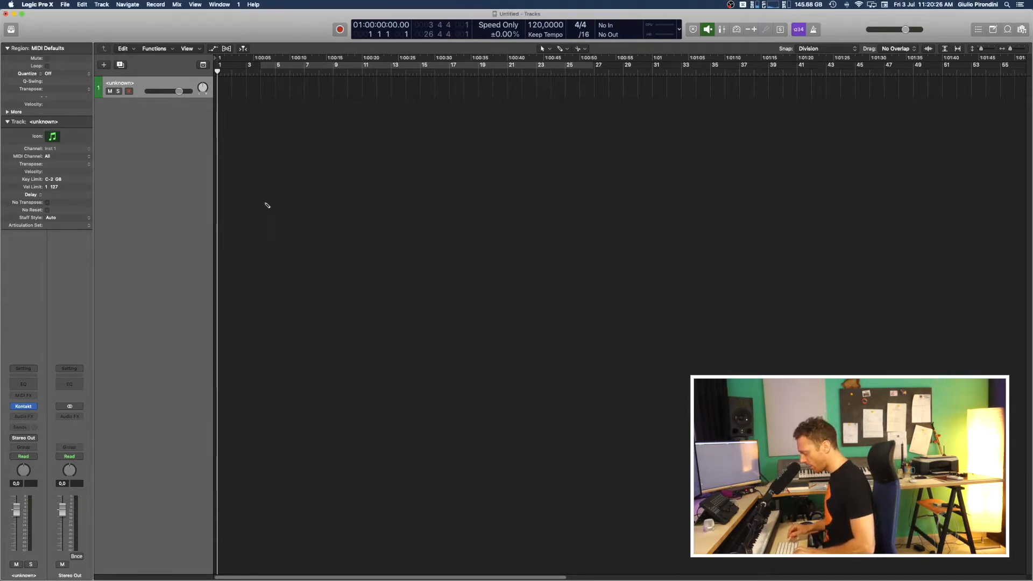
{"action": "mouse_move", "coordinate": [264, 205]}
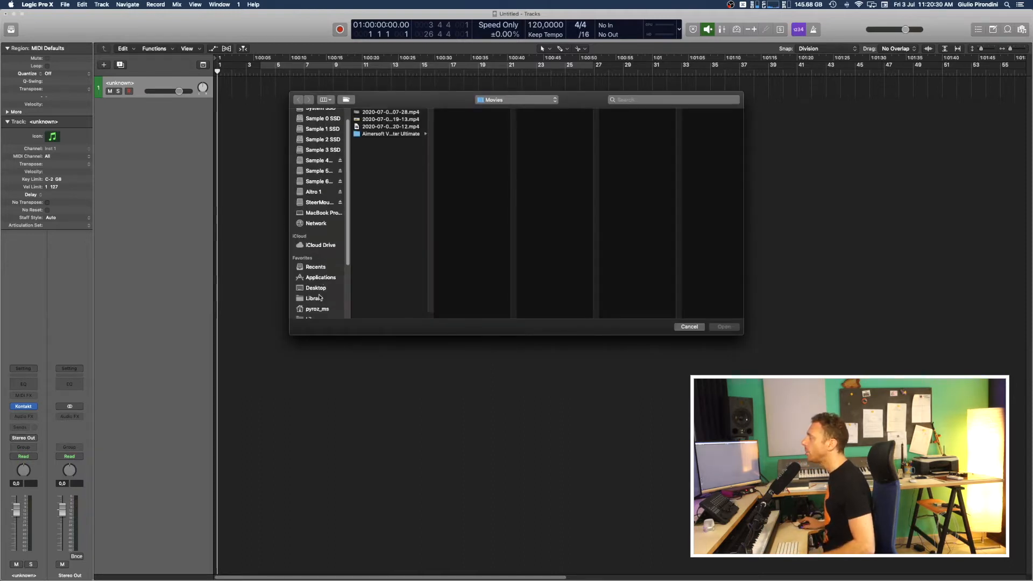
- Browse to Music/Logic/Pyroz_MS/ThatStory and open That Story.mp4 as the movie
{"action": "scroll", "scroll_direction": "down", "scroll_amount": 3}
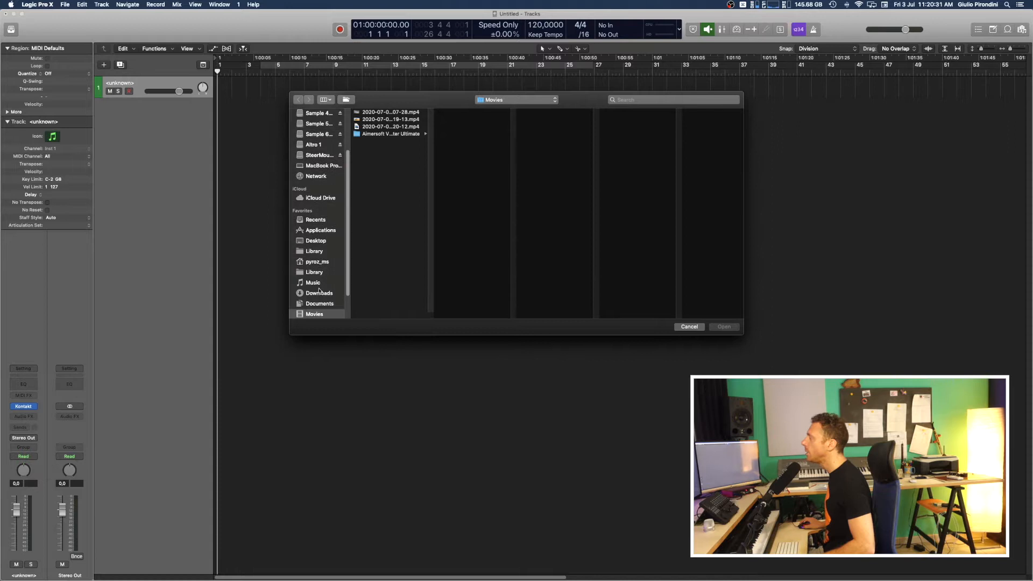
{"action": "left_click", "coordinate": [313, 282]}
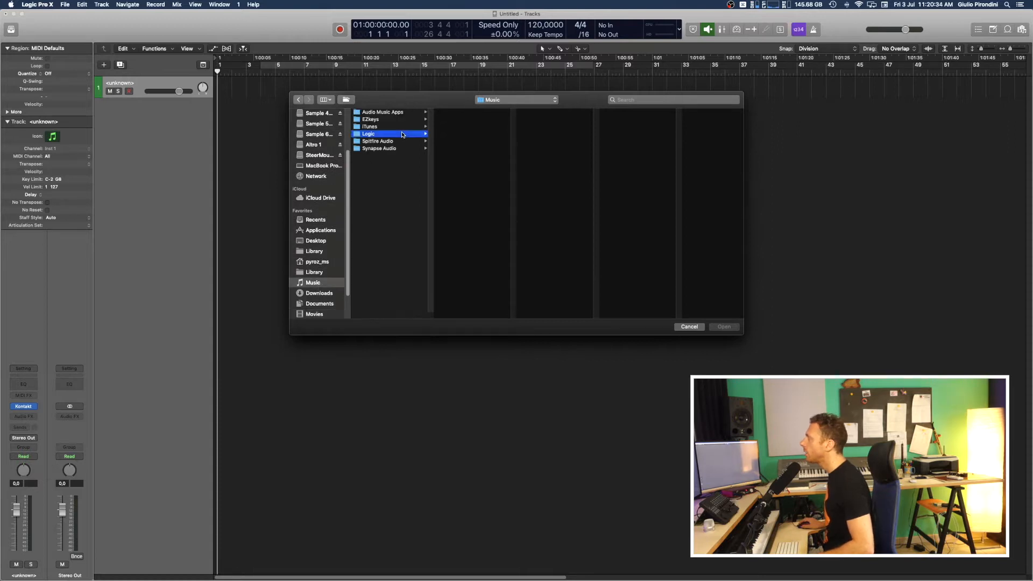
{"action": "left_click", "coordinate": [369, 133]}
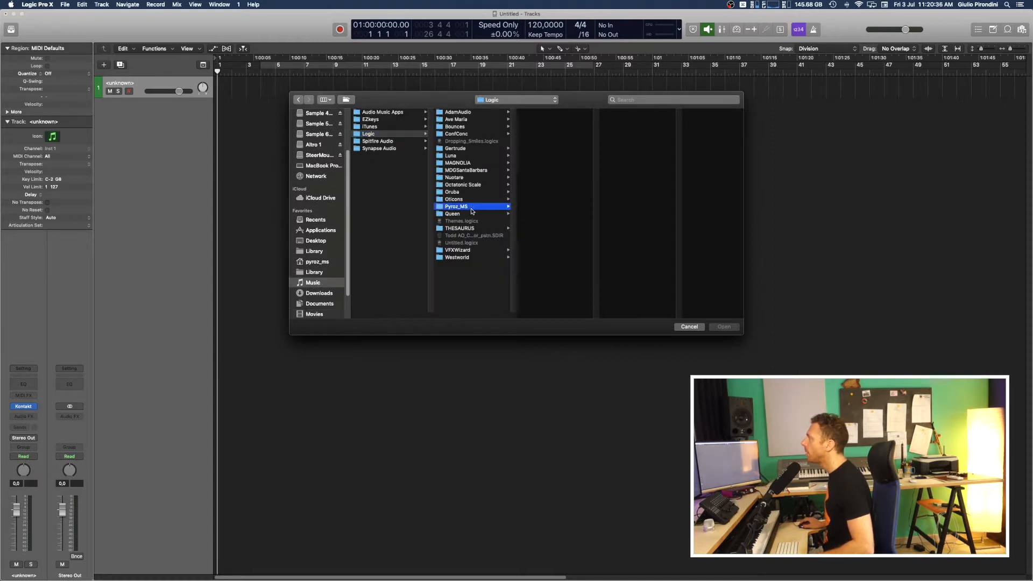
{"action": "left_click", "coordinate": [539, 141]}
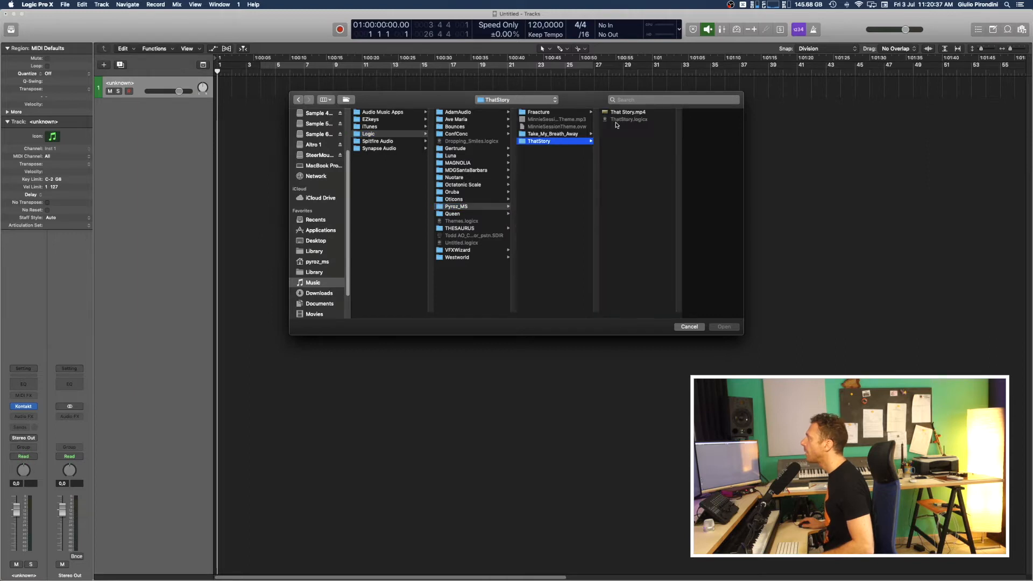
{"action": "left_click", "coordinate": [593, 111]}
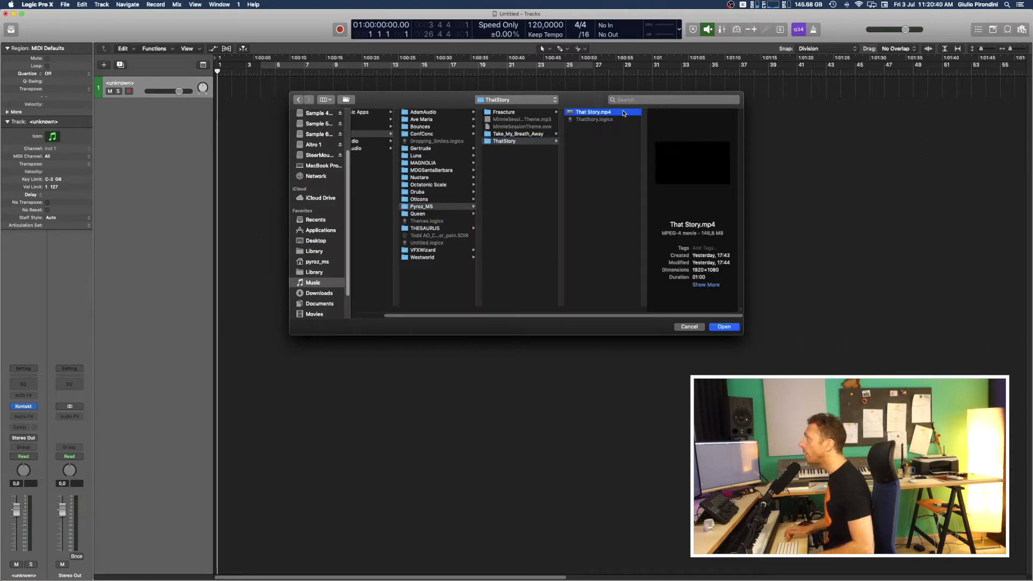
{"action": "left_click", "coordinate": [723, 326]}
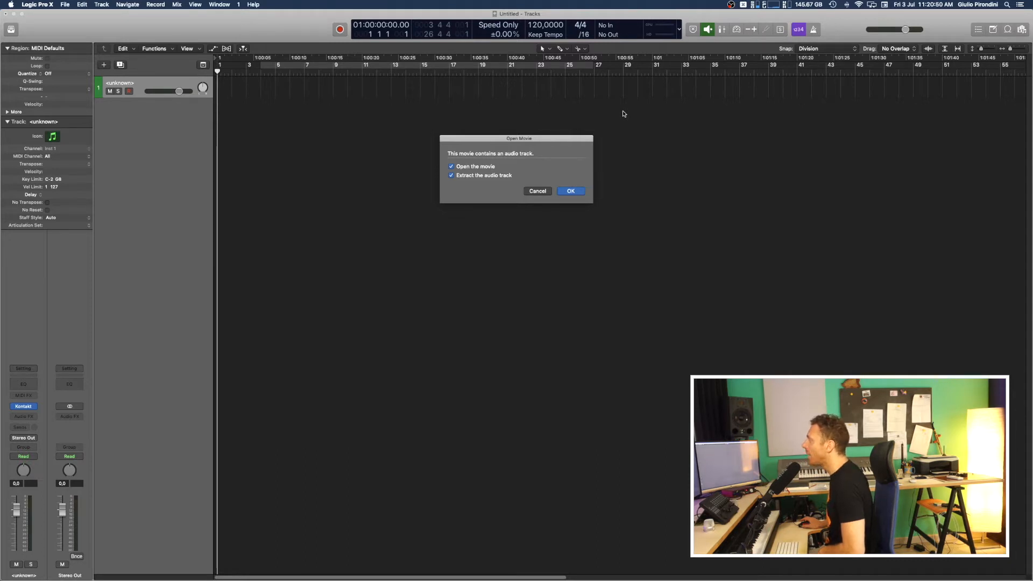
{"action": "mouse_move", "coordinate": [599, 160]}
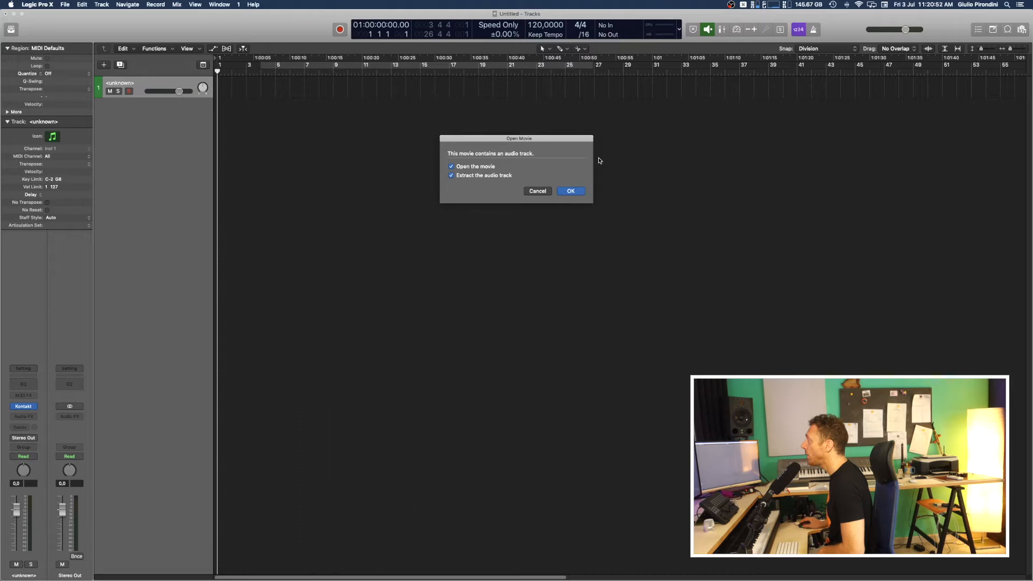
- Confirm the Open Movie dialog with 'Open the movie' and 'Extract the audio track' checked
{"action": "left_click", "coordinate": [570, 191]}
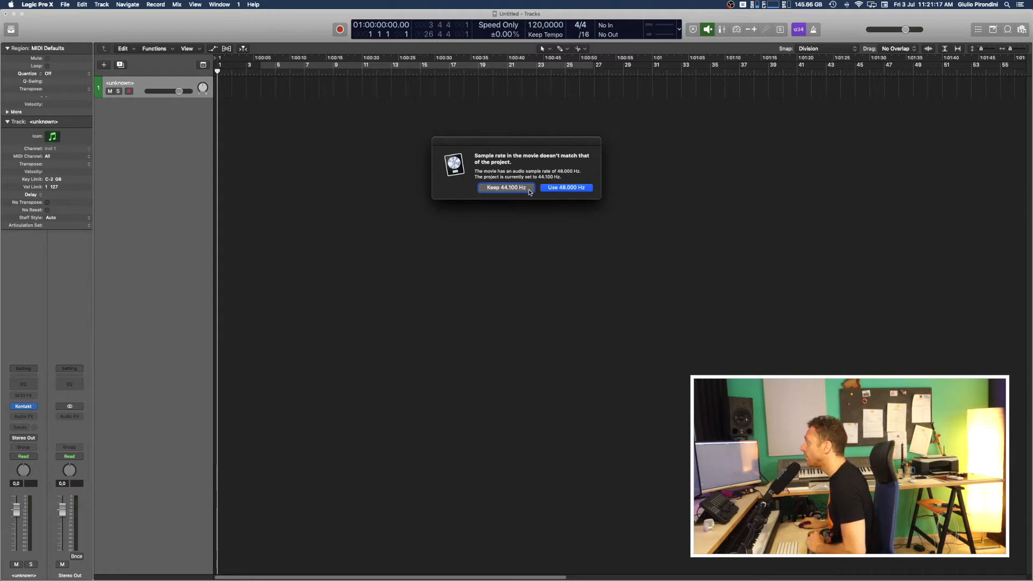
- Keep the project at 44,100 Hz, then bring up the Movie track's header menu
{"action": "left_click", "coordinate": [504, 188]}
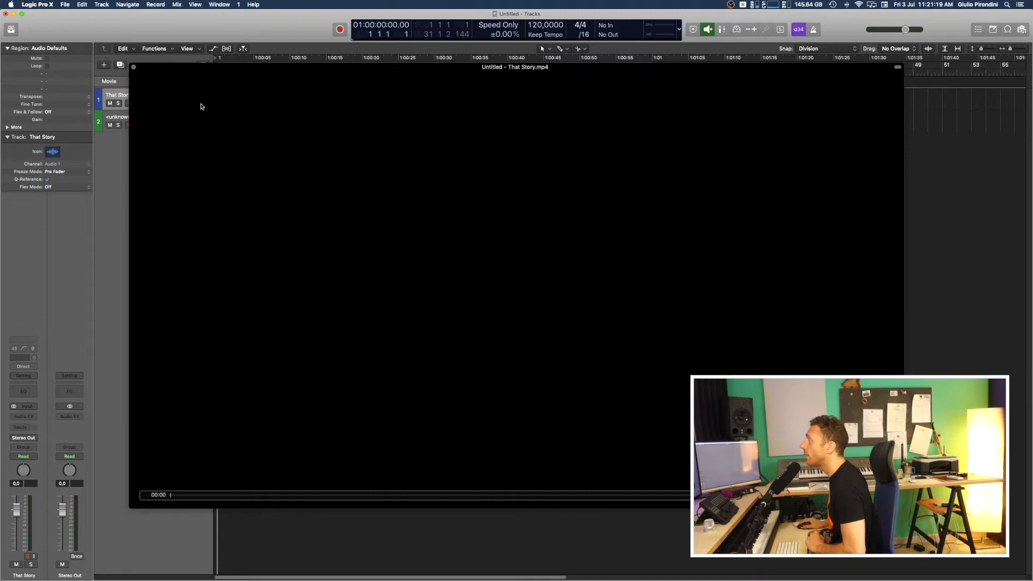
{"action": "mouse_move", "coordinate": [176, 100]}
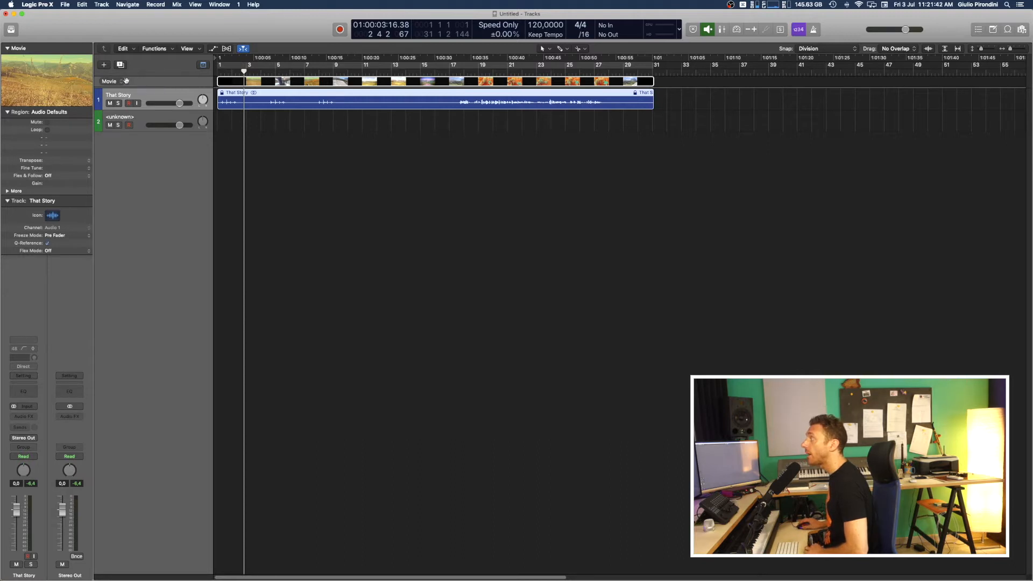
{"action": "left_click", "coordinate": [109, 81]}
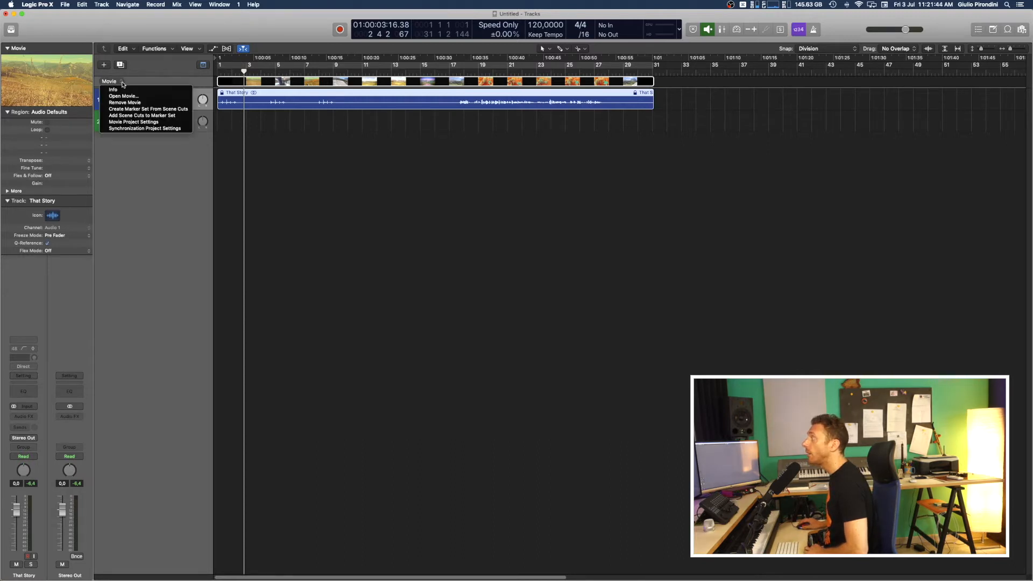
{"action": "mouse_move", "coordinate": [114, 88]}
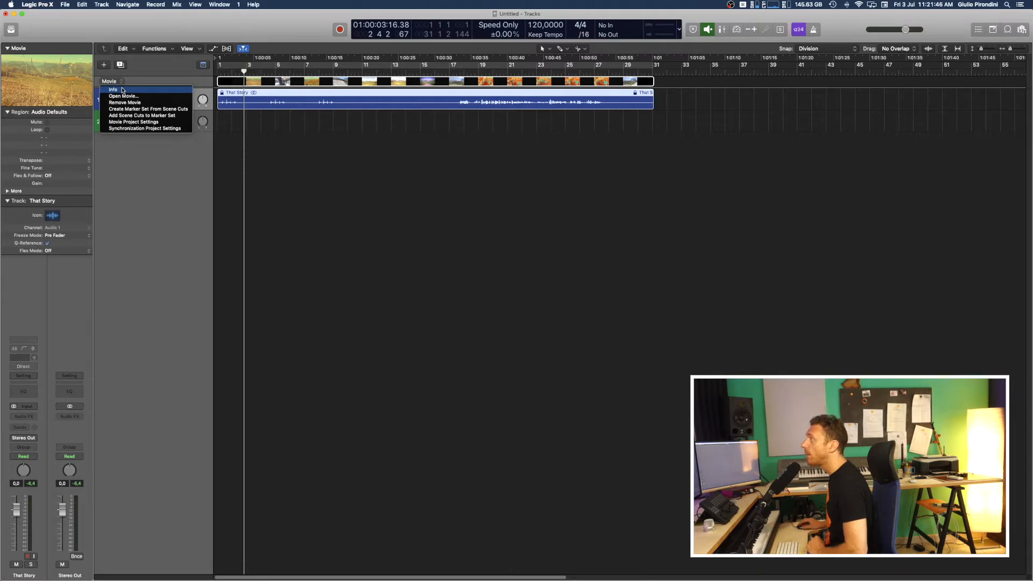
- Choose Info from the Movie track menu to show That Story.mp4's format, duration and size
{"action": "left_click", "coordinate": [112, 90]}
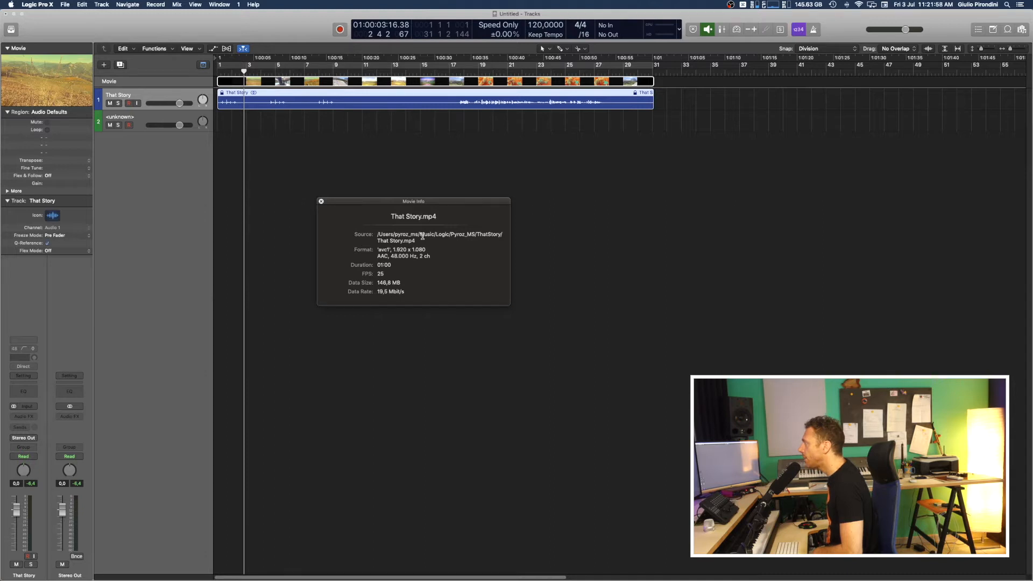
{"action": "mouse_move", "coordinate": [358, 297]}
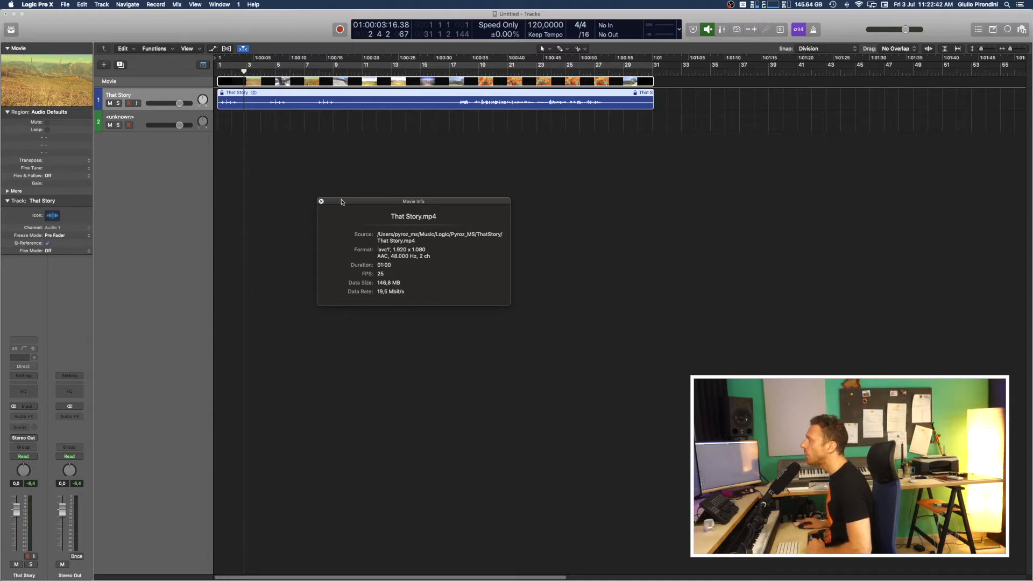
{"action": "left_click", "coordinate": [320, 201]}
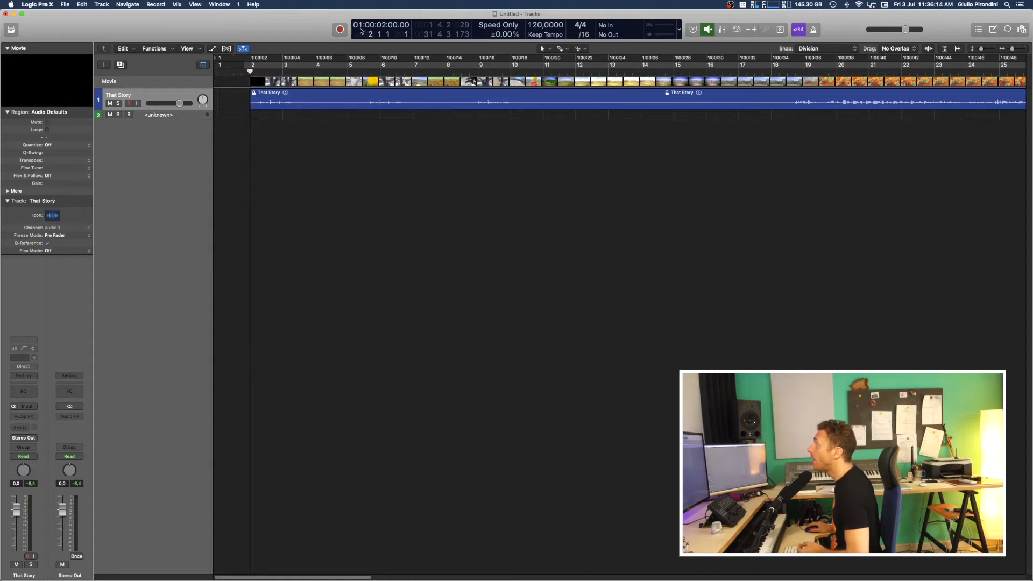
{"action": "mouse_move", "coordinate": [380, 26]}
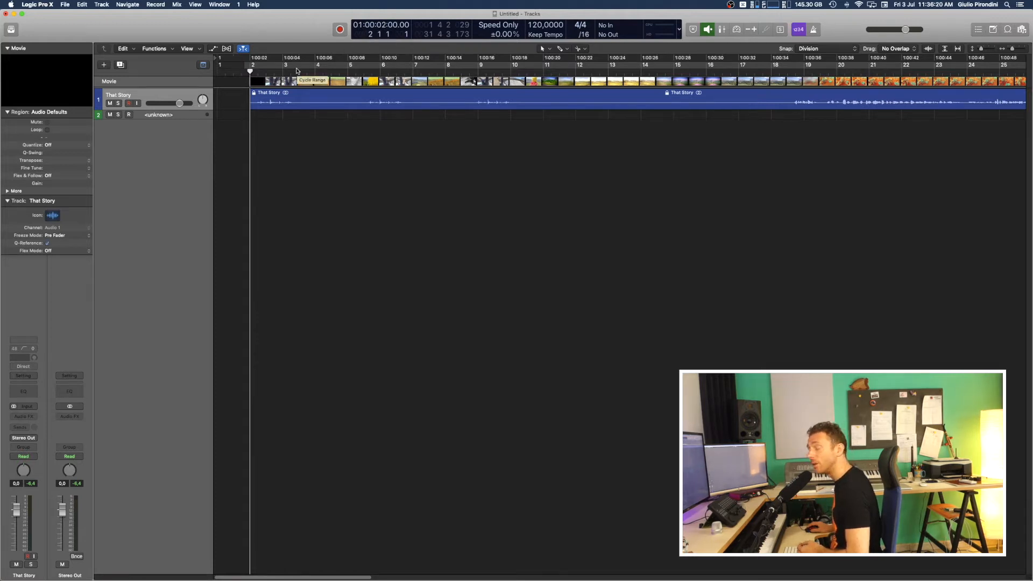
- In Synchronization settings, make bar 2 1 1 1 play at SMPTE 01:00:00:00, then close them
{"action": "left_click", "coordinate": [65, 5]}
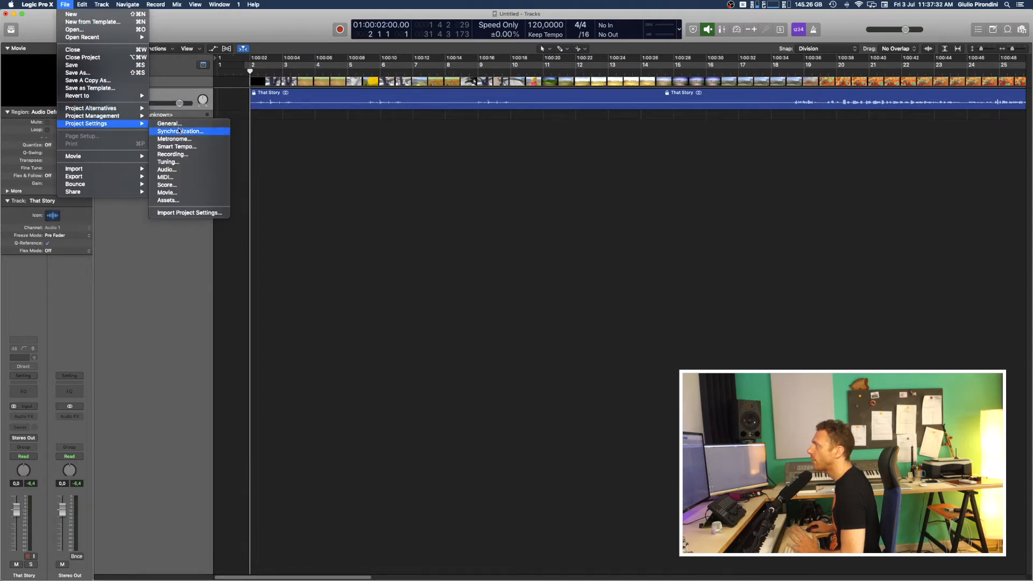
{"action": "left_click", "coordinate": [180, 130]}
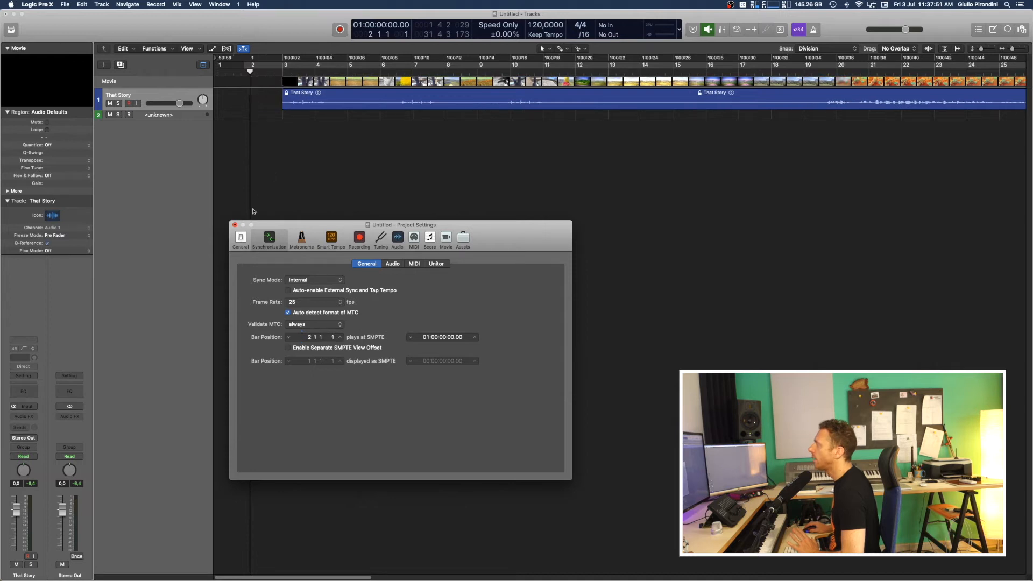
{"action": "left_click", "coordinate": [235, 225]}
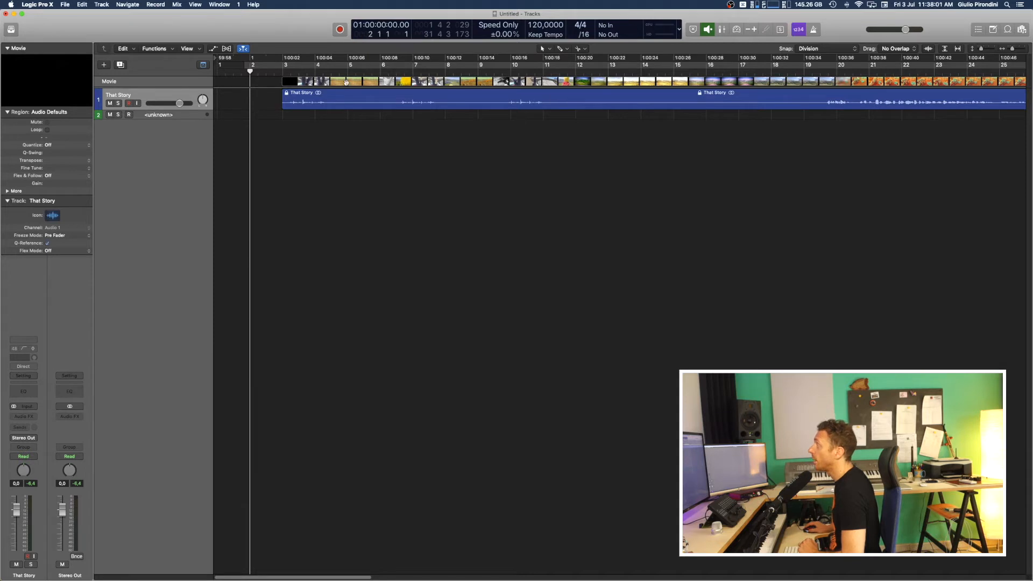
- Drag the movie and That Story audio regions back to start at bar 2
{"action": "left_click_drag", "start_coordinate": [296, 81], "coordinate": [306, 81]}
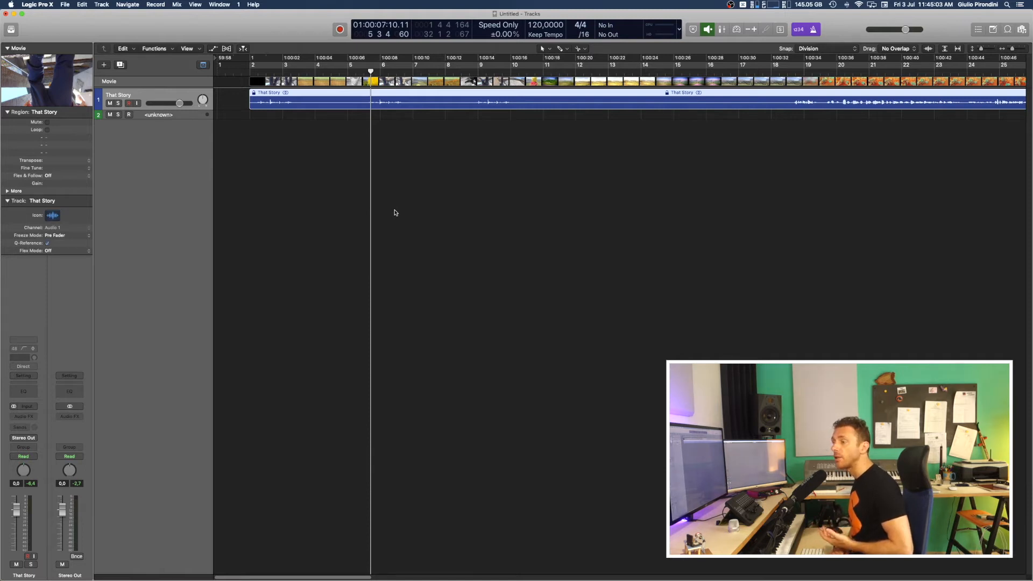
{"action": "mouse_move", "coordinate": [469, 238]}
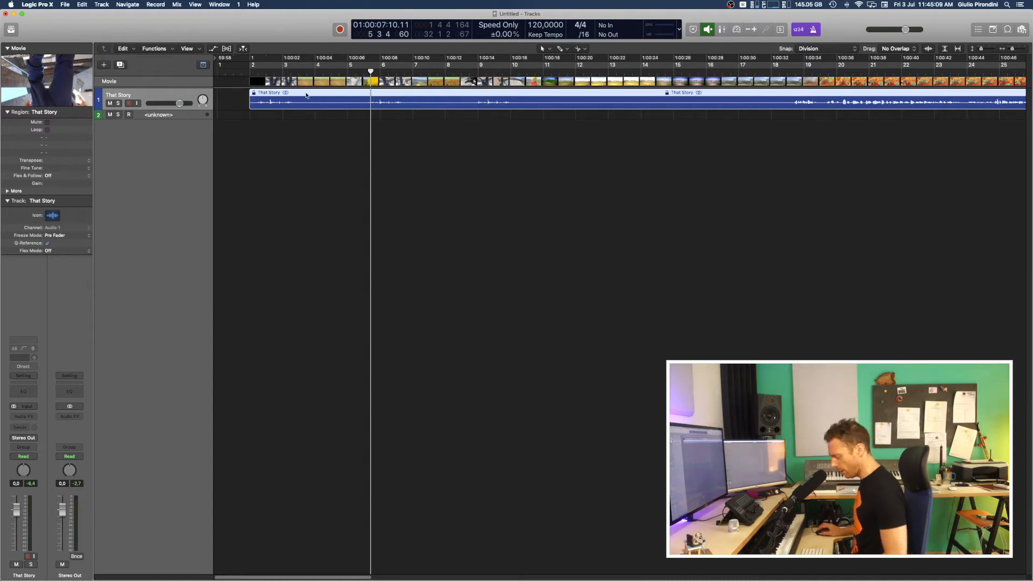
- Choose Lock SMPTE Position from the That Story region's context menu
{"action": "right_click", "coordinate": [306, 102]}
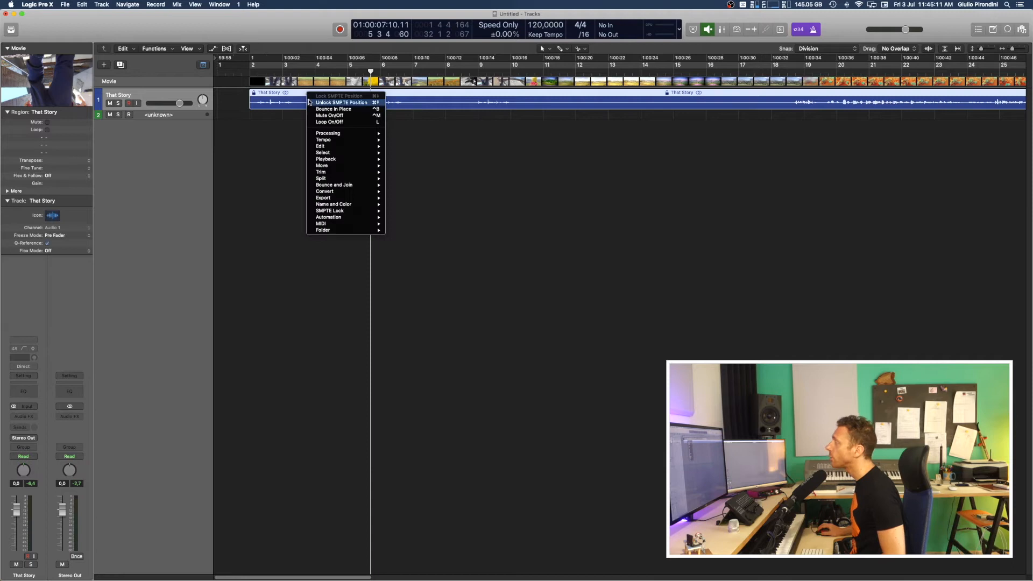
{"action": "mouse_move", "coordinate": [333, 107]}
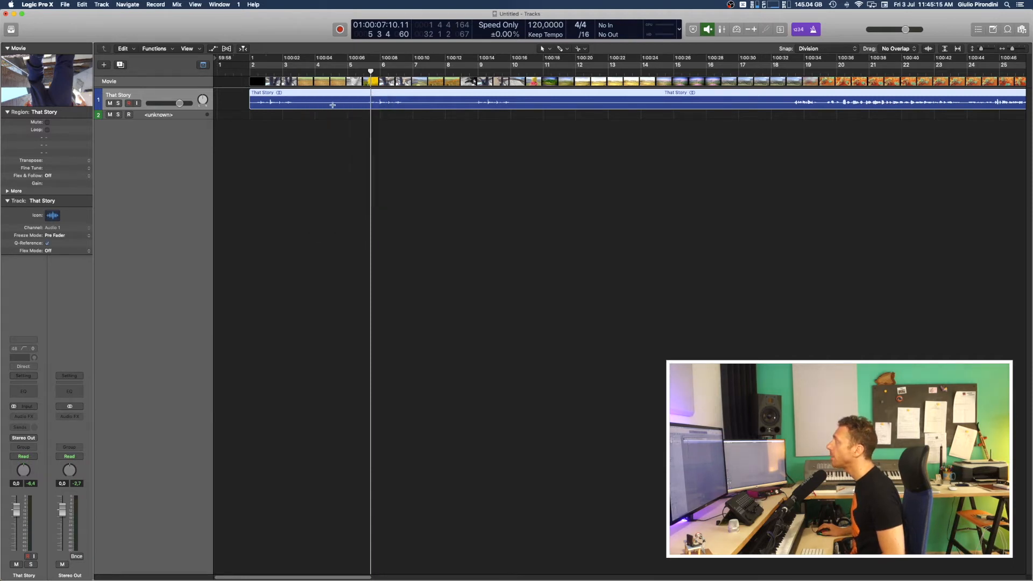
{"action": "right_click", "coordinate": [332, 104]}
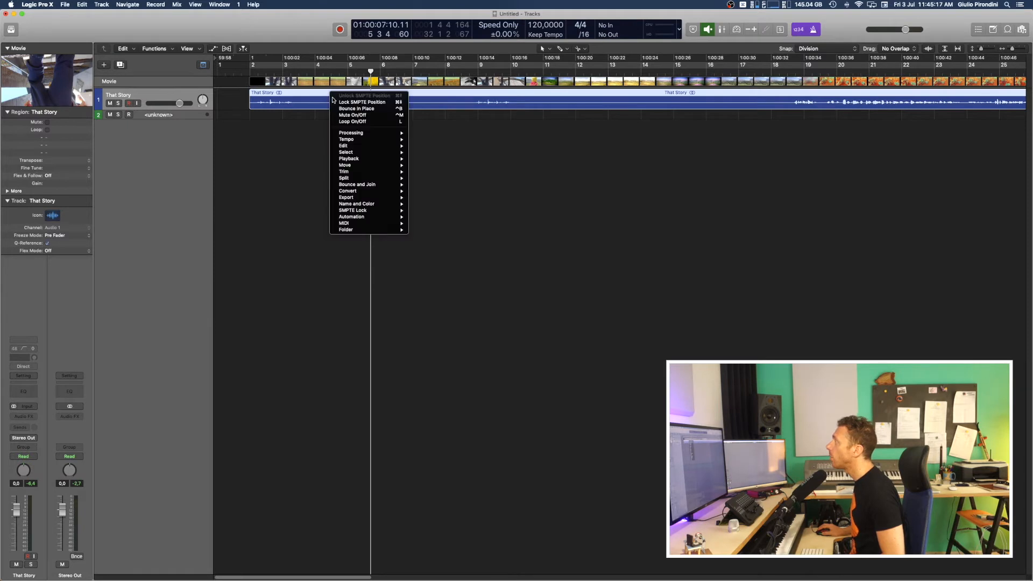
{"action": "mouse_move", "coordinate": [362, 102]}
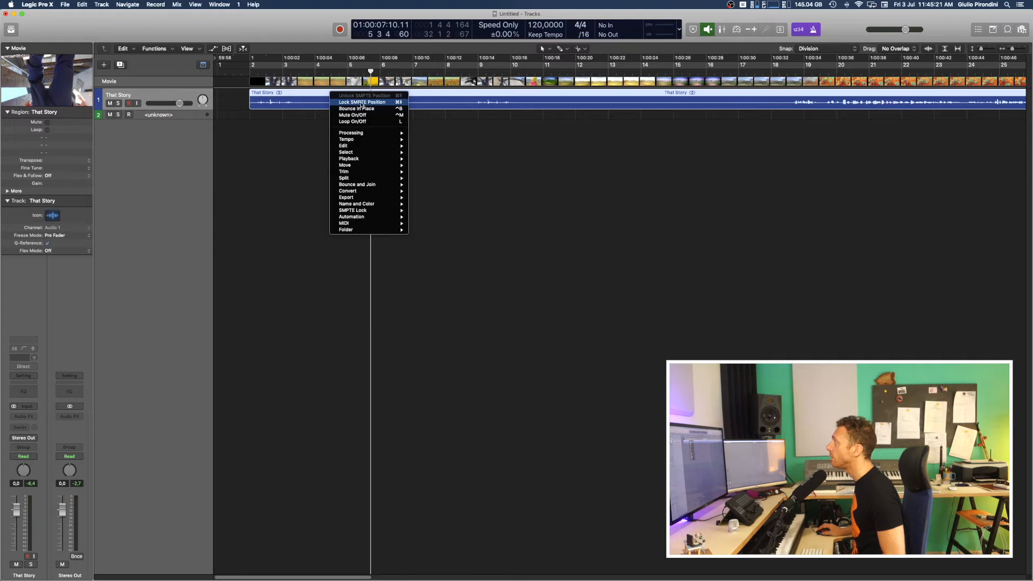
{"action": "left_click", "coordinate": [361, 102]}
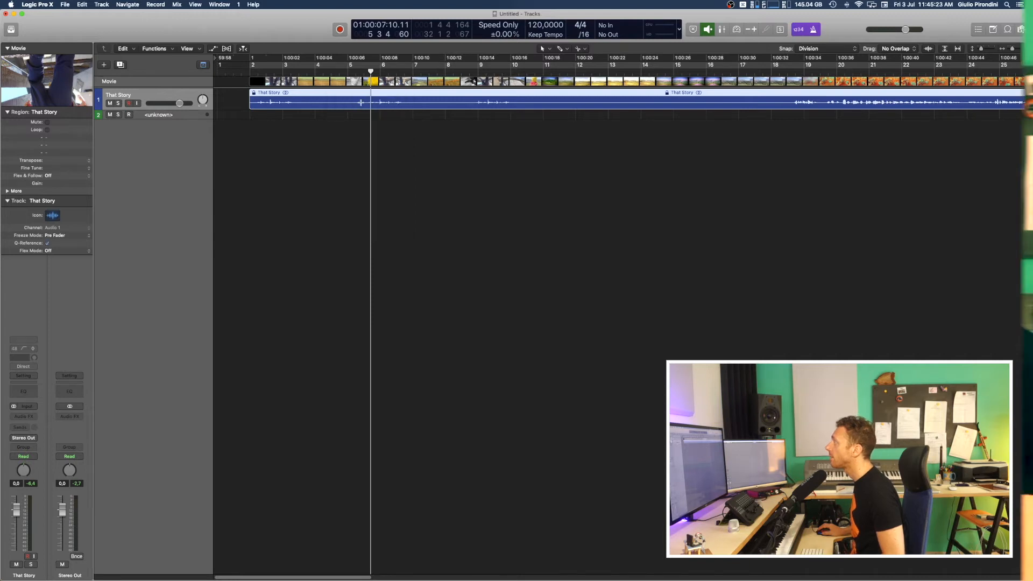